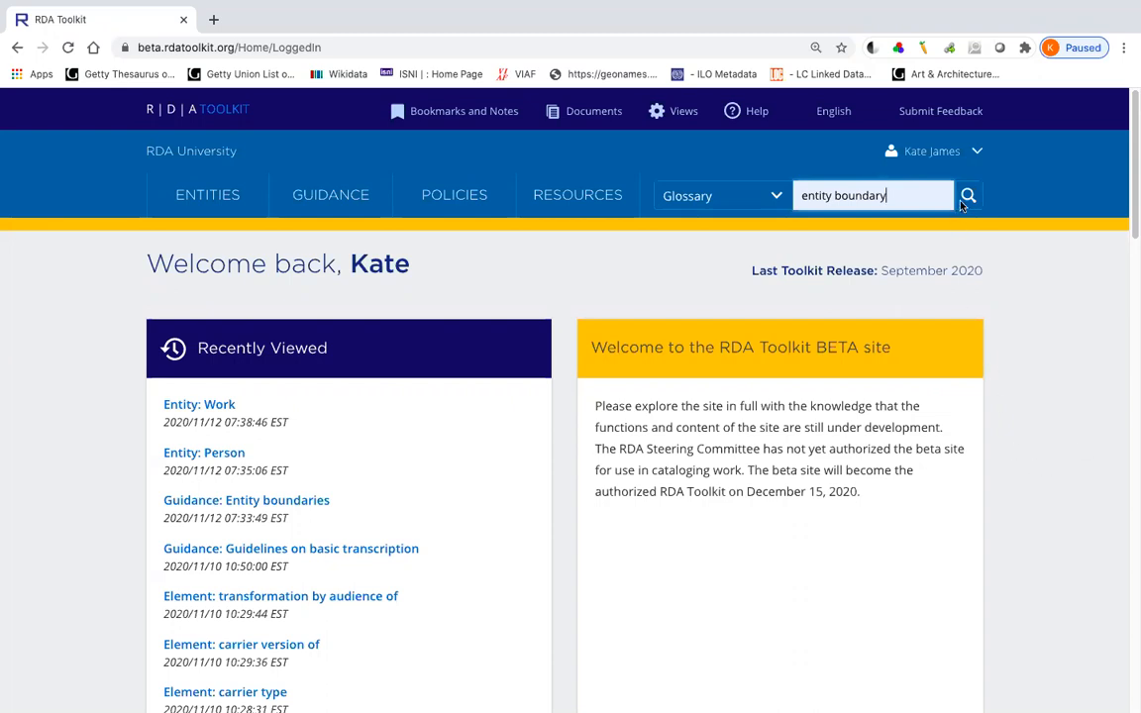
{"action": "mouse_move", "coordinate": [964, 204]}
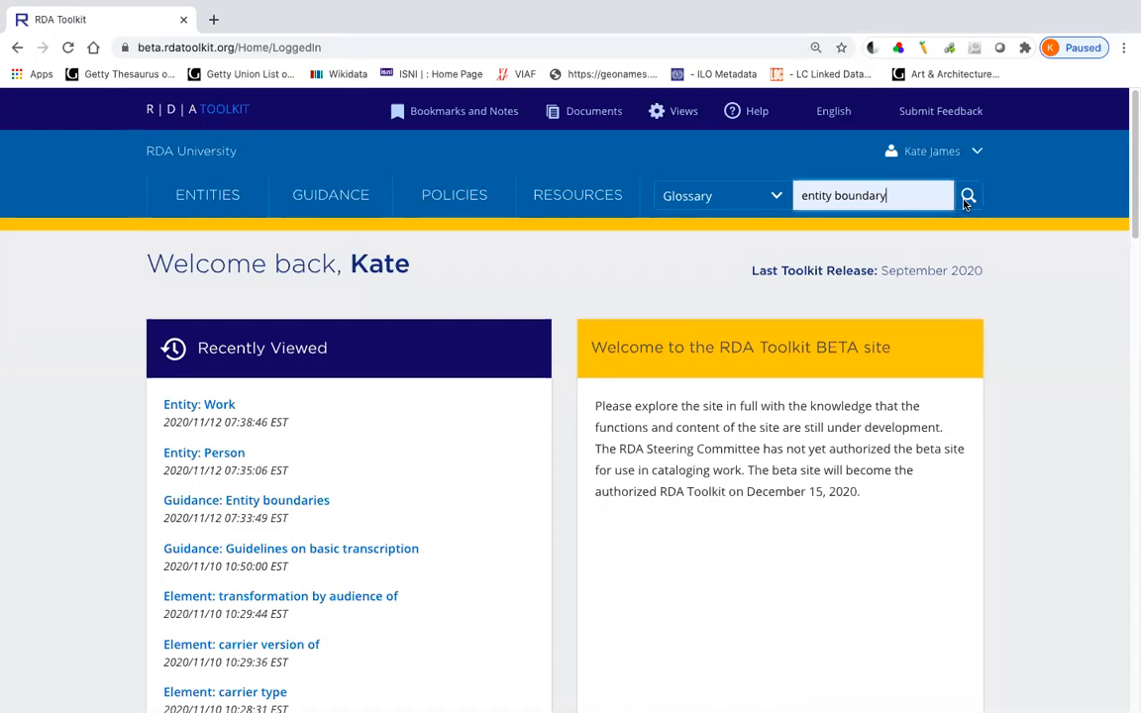
Run the glossary search for 'entity boundary', returning the 'entity boundary' and 'boundary' terms.
{"action": "left_click", "coordinate": [967, 196]}
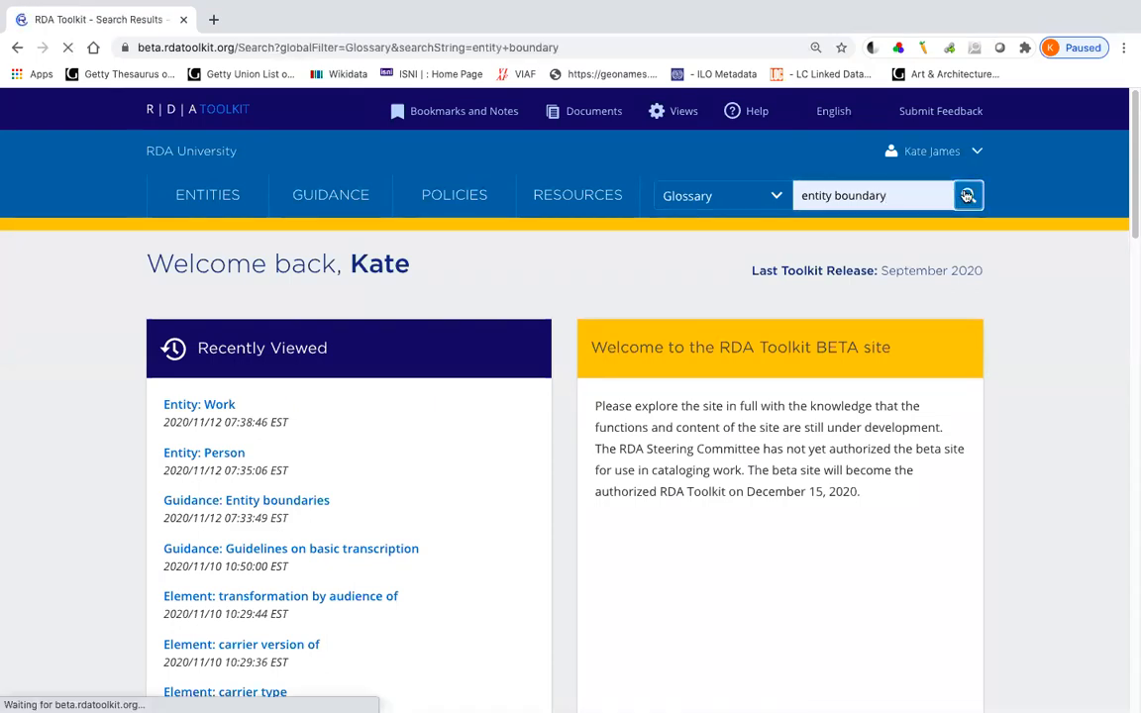
{"action": "left_click", "coordinate": [966, 197]}
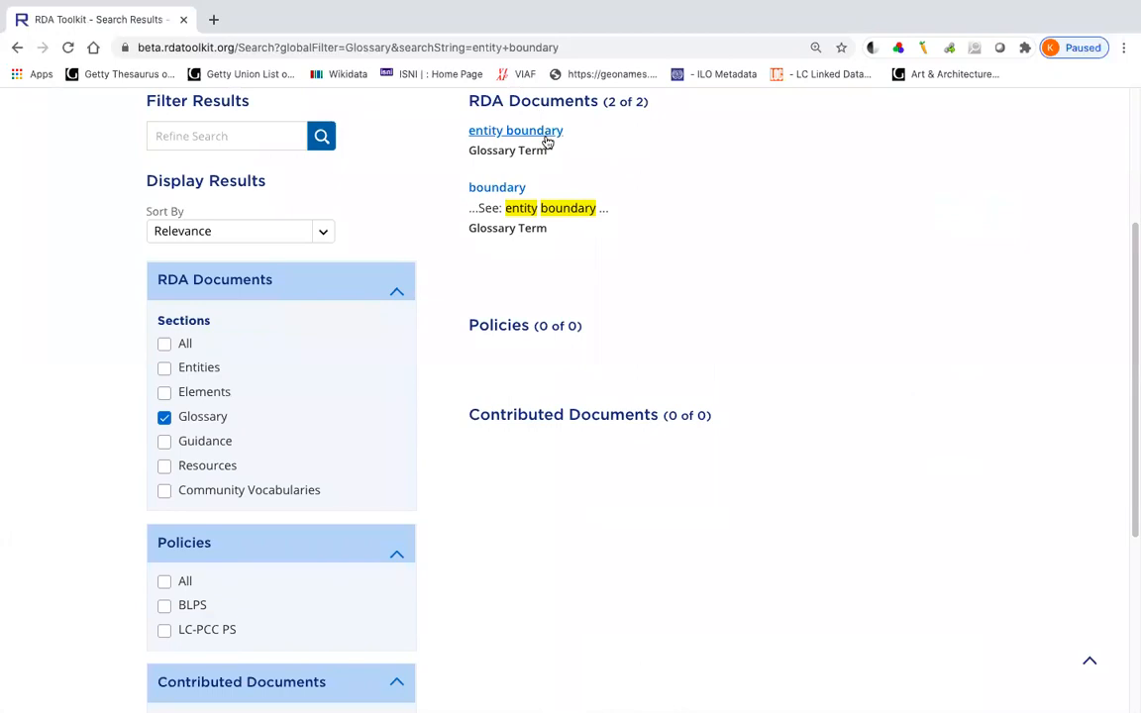
Show the 'entity boundary' glossary entry with its definition and 'Use for: boundary'.
{"action": "left_click", "coordinate": [515, 131]}
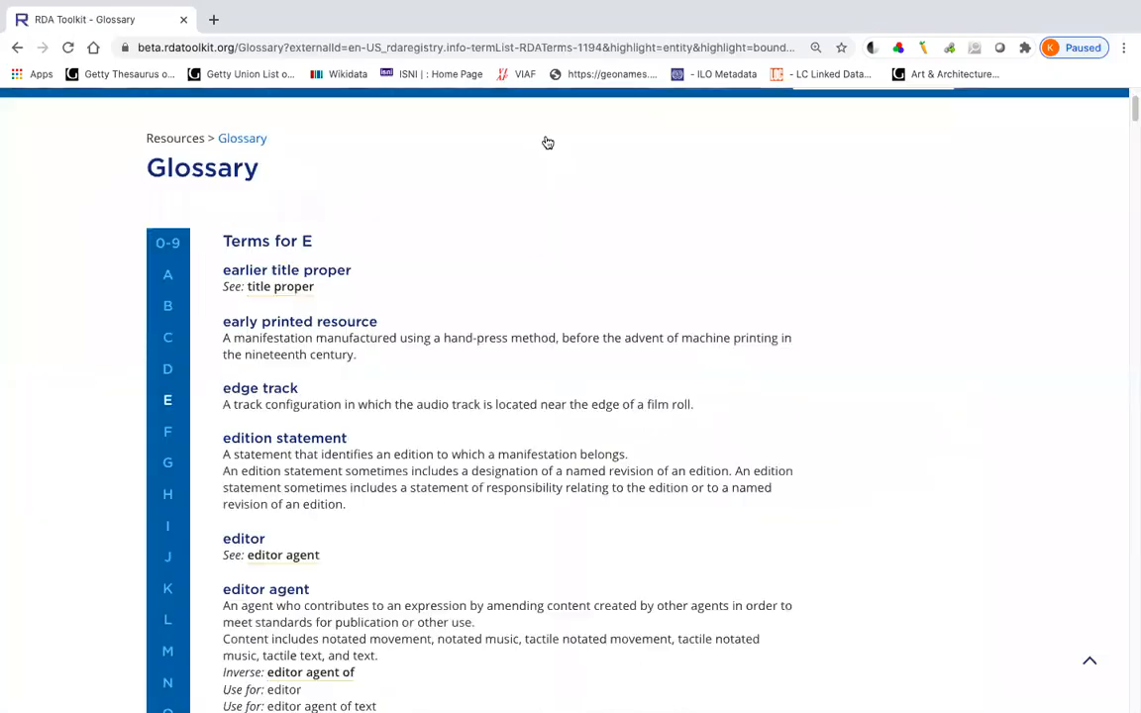
{"action": "scroll", "scroll_direction": "down", "scroll_amount": 3}
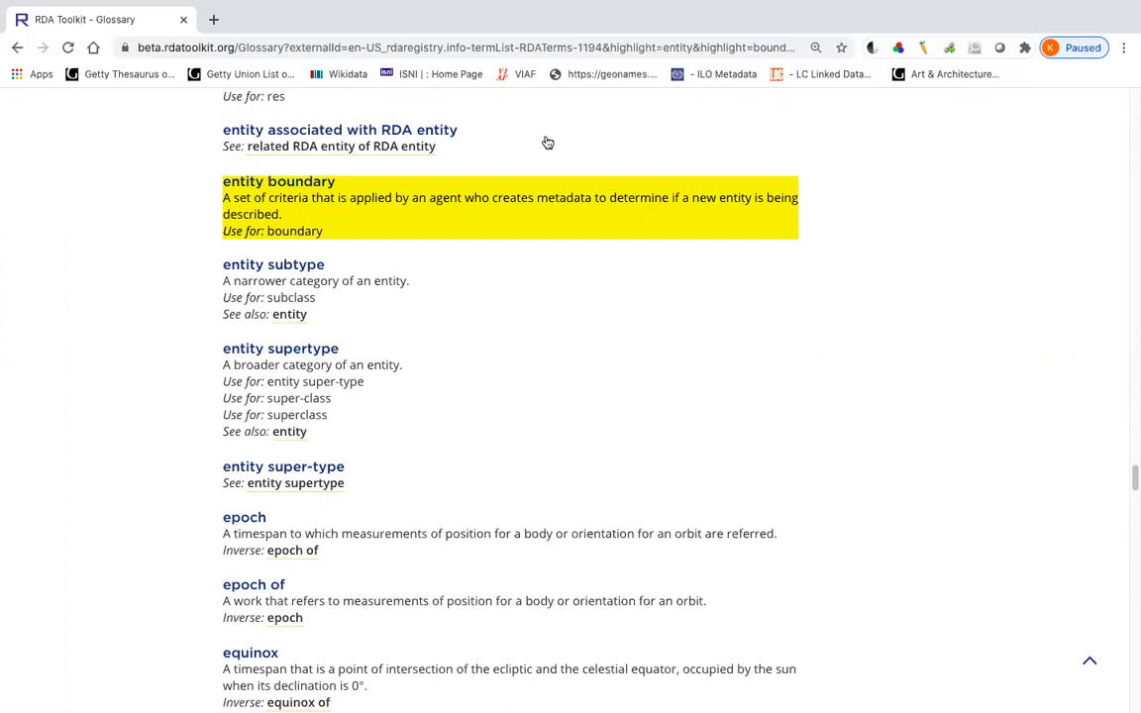
{"action": "mouse_move", "coordinate": [1087, 664]}
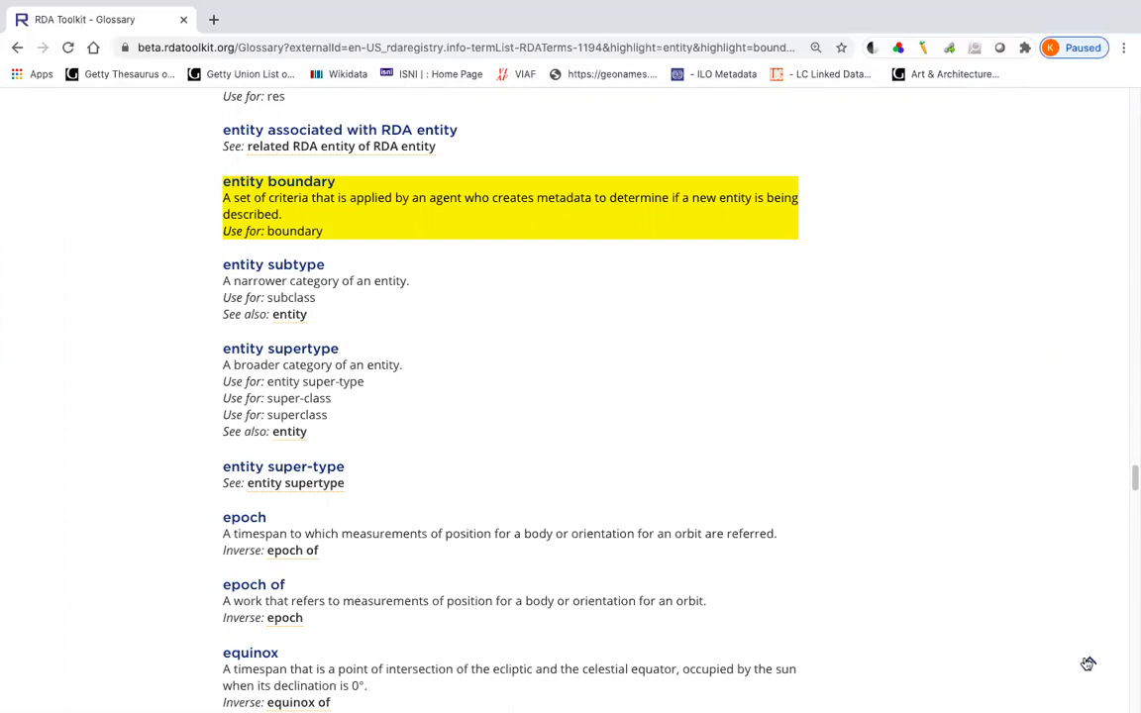
Go to the Guidance 'Entity boundaries' chapter and reach its criteria for distinguishing entities.
{"action": "left_click", "coordinate": [329, 195]}
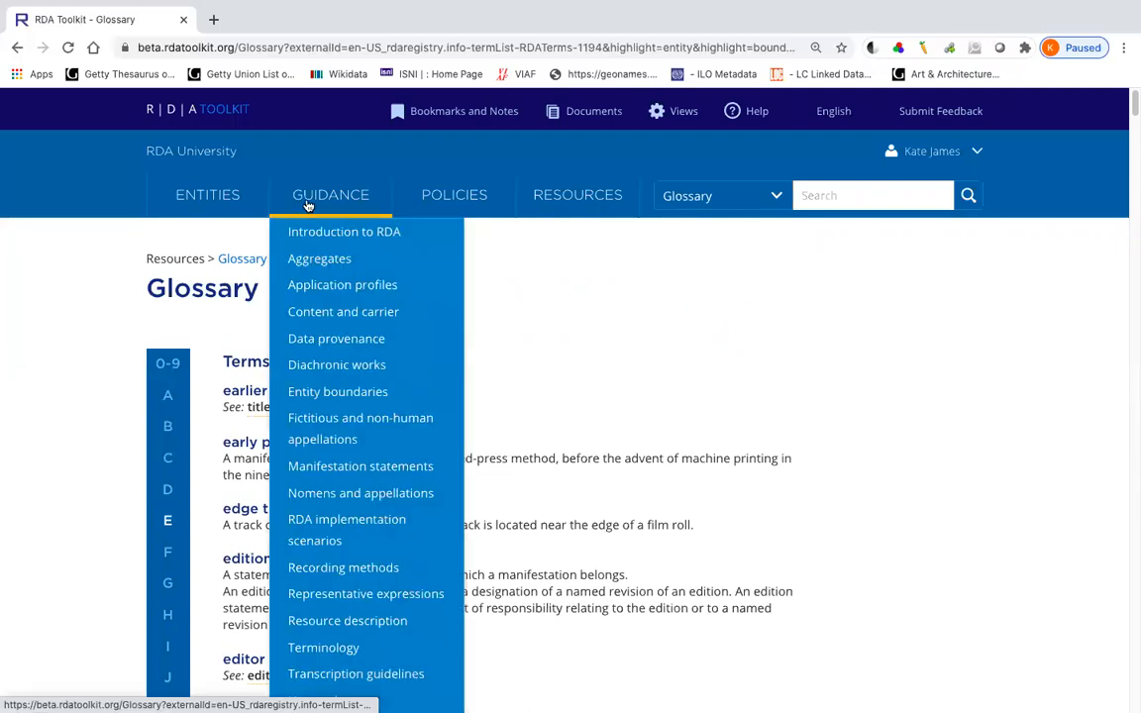
{"action": "left_click", "coordinate": [337, 390]}
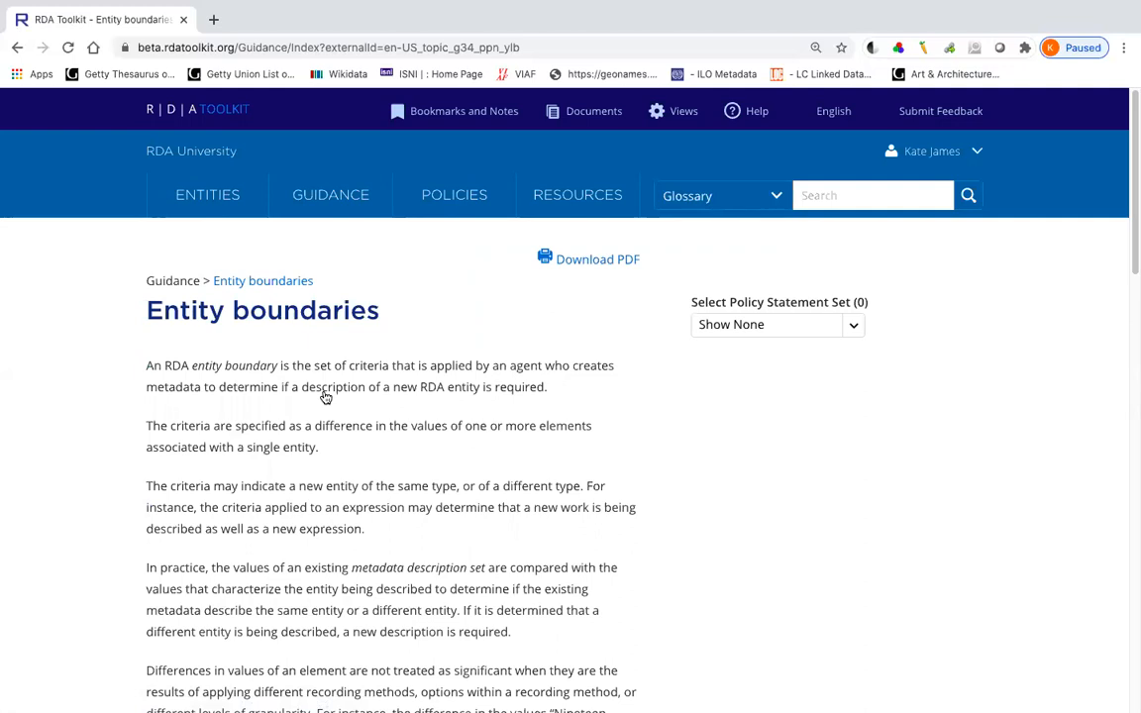
{"action": "scroll", "scroll_direction": "down", "scroll_amount": 3}
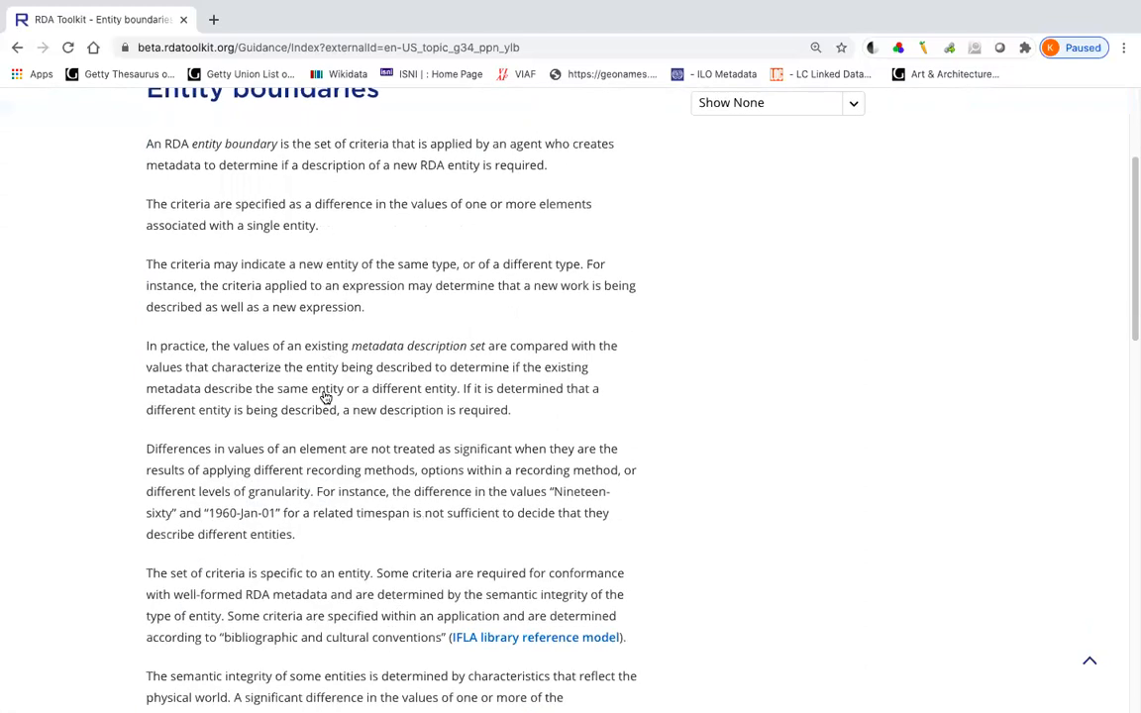
{"action": "scroll", "scroll_direction": "down", "scroll_amount": 3}
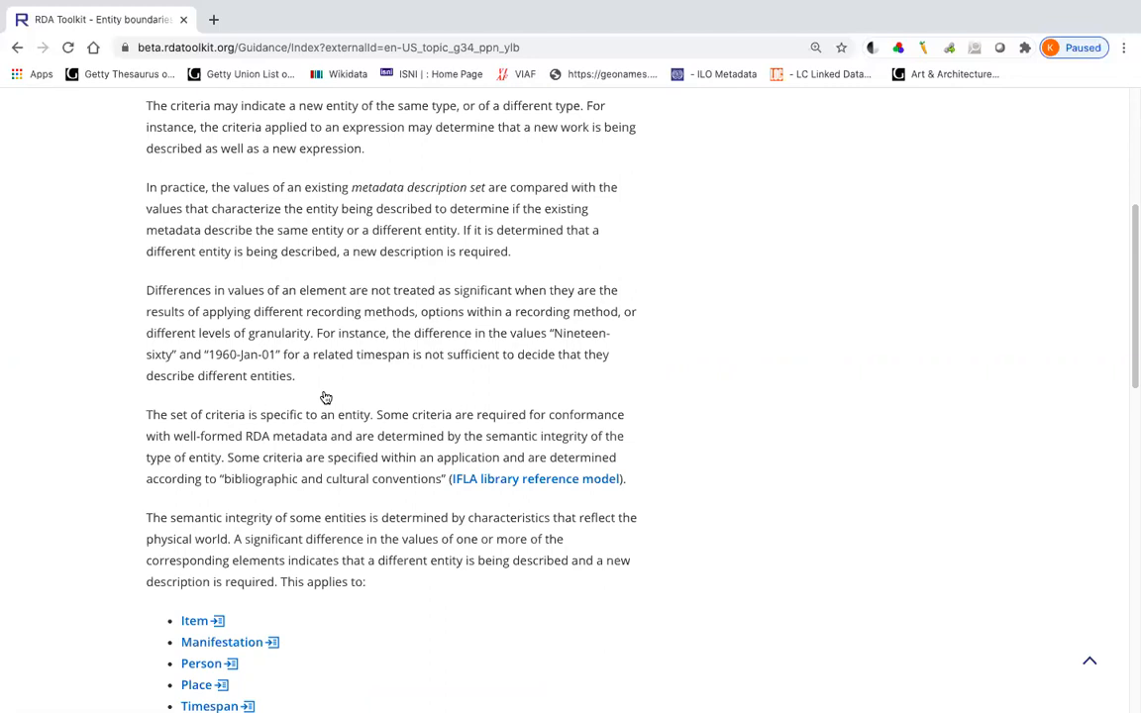
Scroll to the end of the Entity boundaries chapter, reaching the entity-specific boundary instruction links.
{"action": "scroll", "scroll_direction": "down", "scroll_amount": 3}
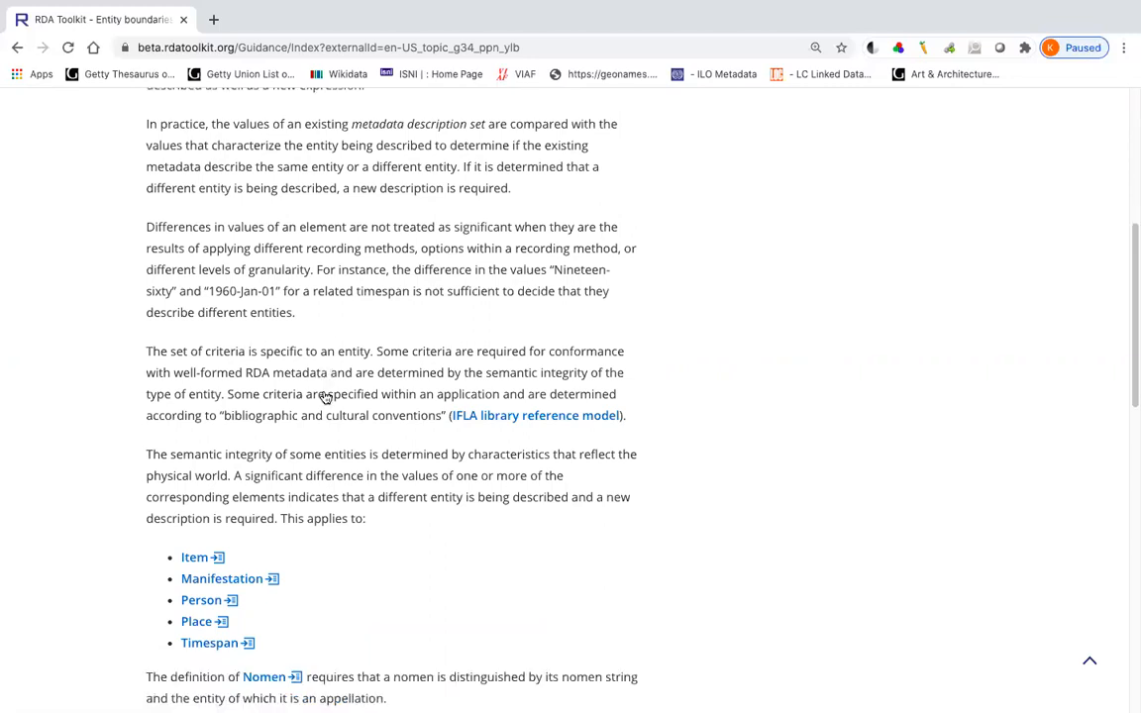
{"action": "scroll", "scroll_direction": "down", "scroll_amount": 3}
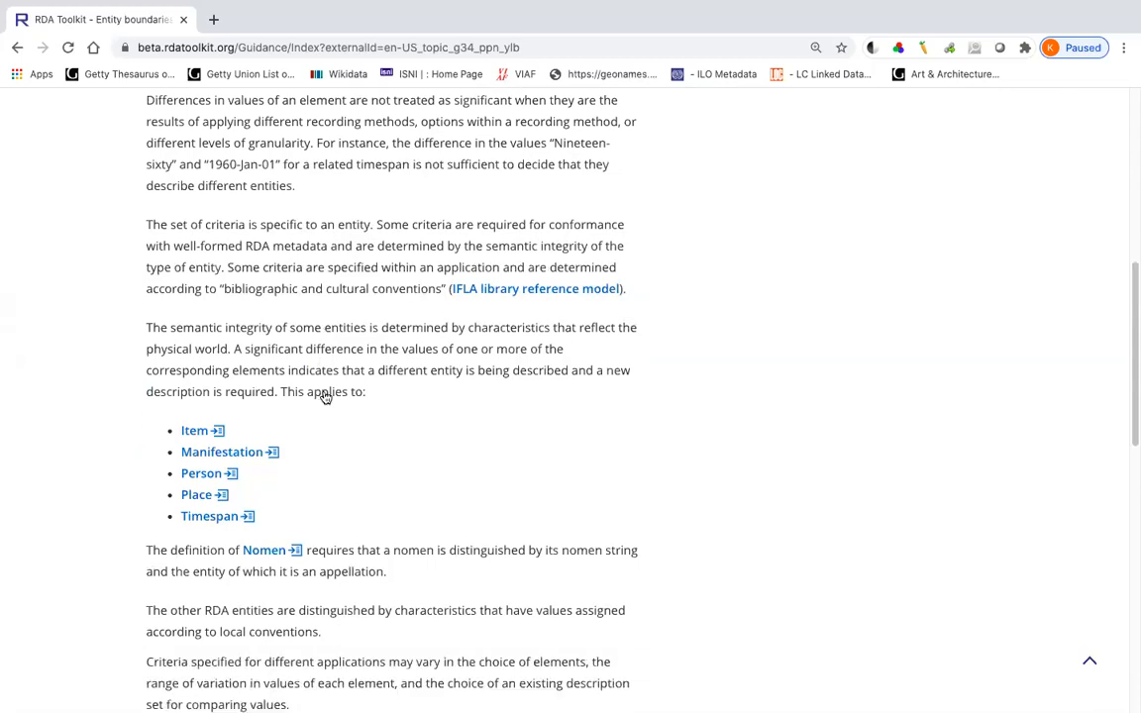
{"action": "scroll", "scroll_direction": "down", "scroll_amount": 3}
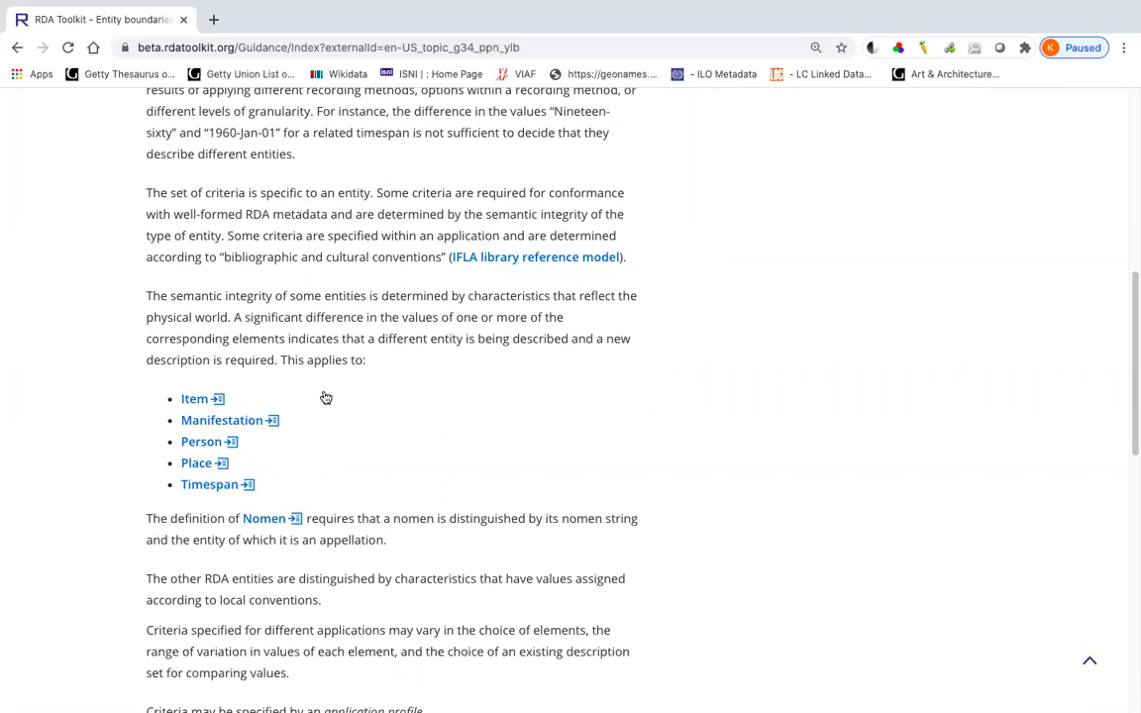
{"action": "scroll", "scroll_direction": "down", "scroll_amount": 3}
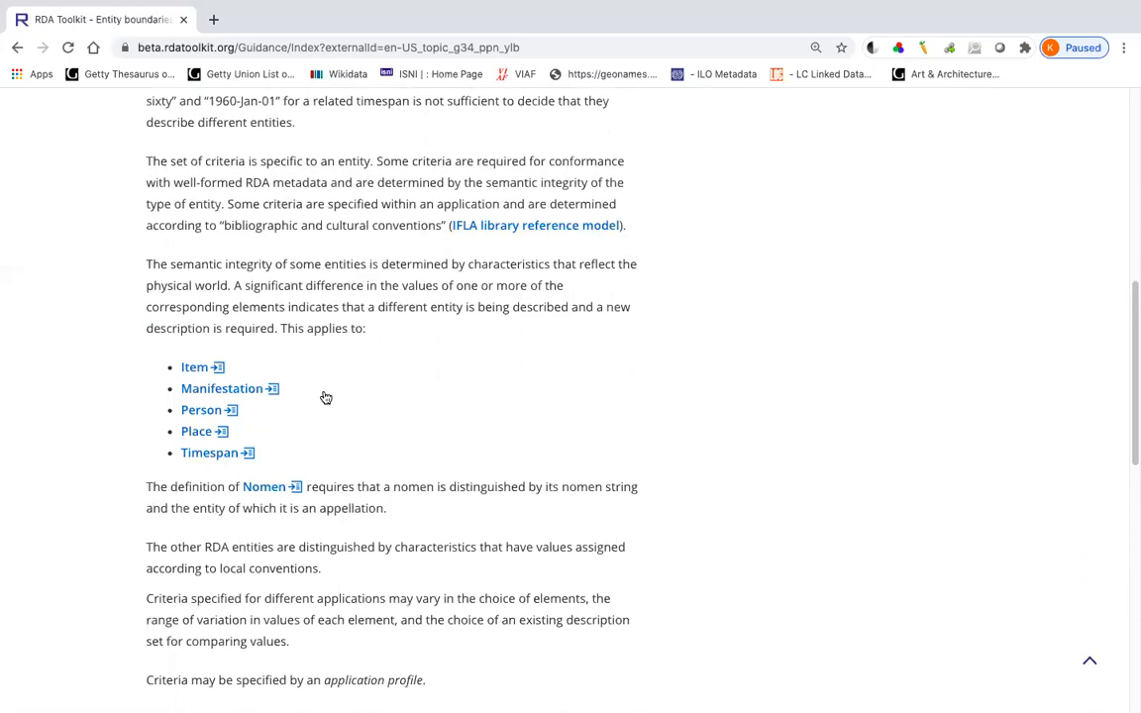
{"action": "scroll", "scroll_direction": "down", "scroll_amount": 3}
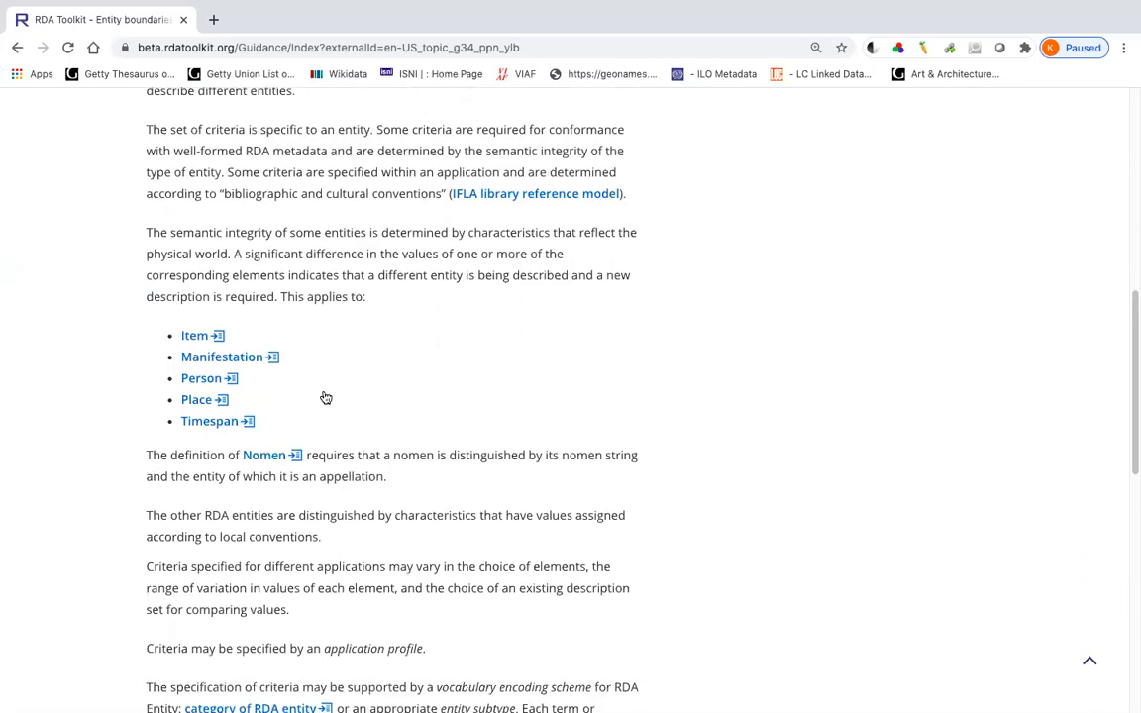
{"action": "scroll", "scroll_direction": "down", "scroll_amount": 3}
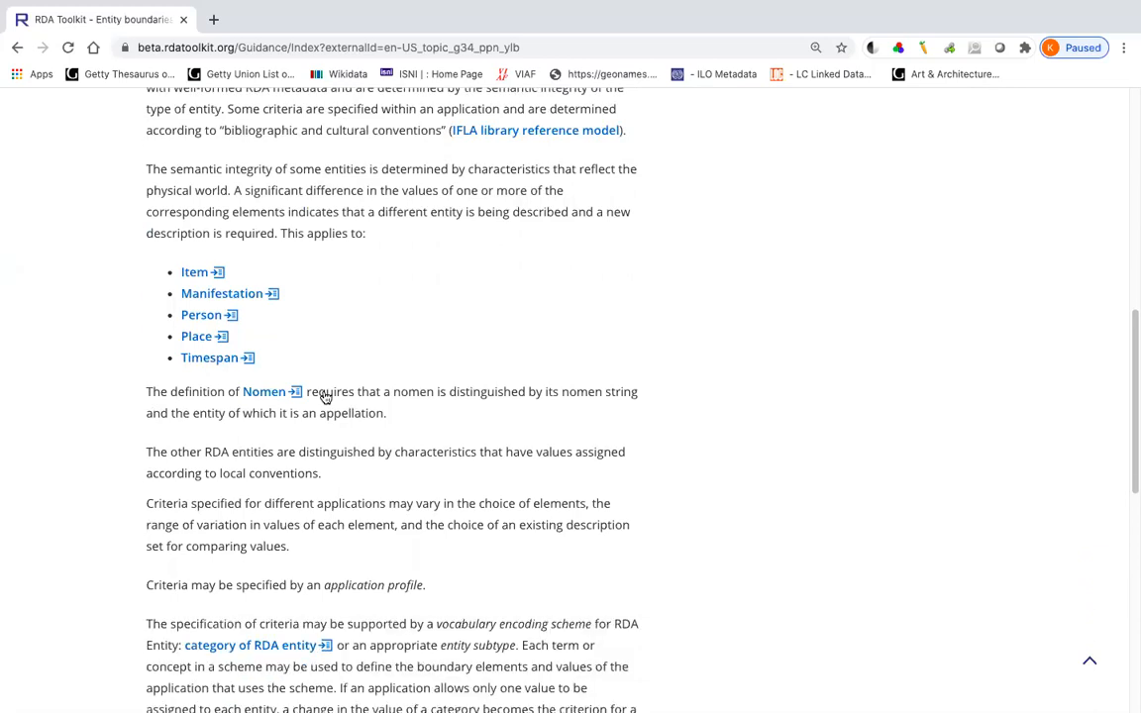
{"action": "scroll", "scroll_direction": "down", "scroll_amount": 3}
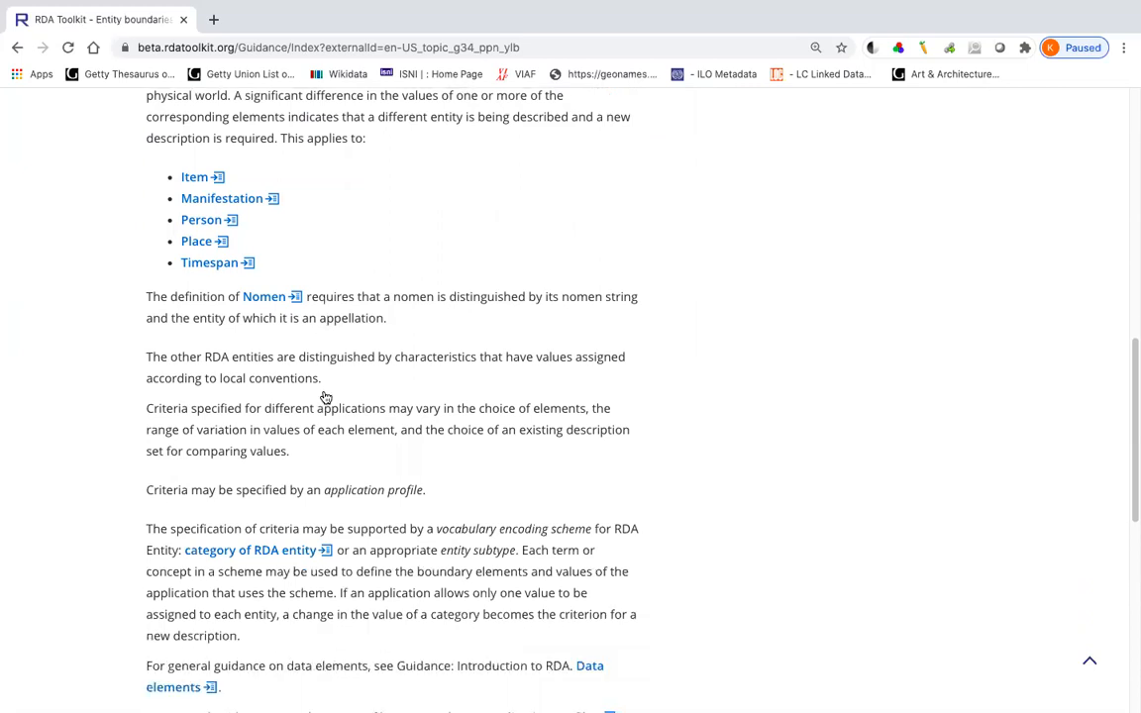
{"action": "scroll", "scroll_direction": "down", "scroll_amount": 3}
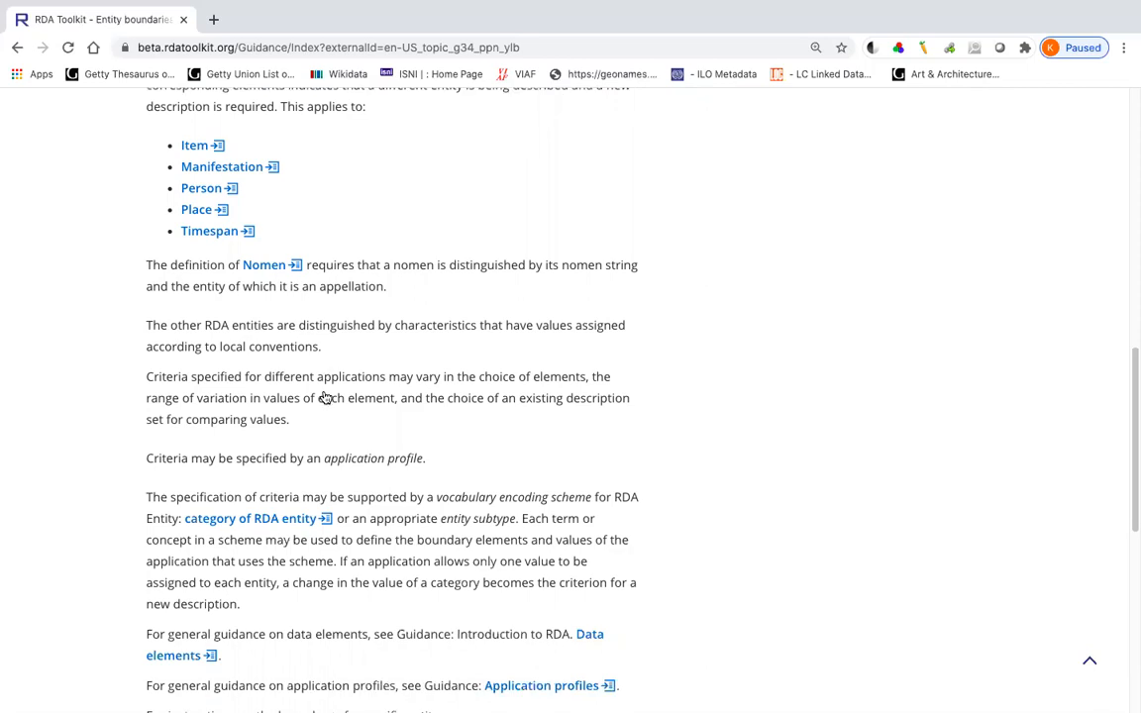
{"action": "scroll", "scroll_direction": "down", "scroll_amount": 3}
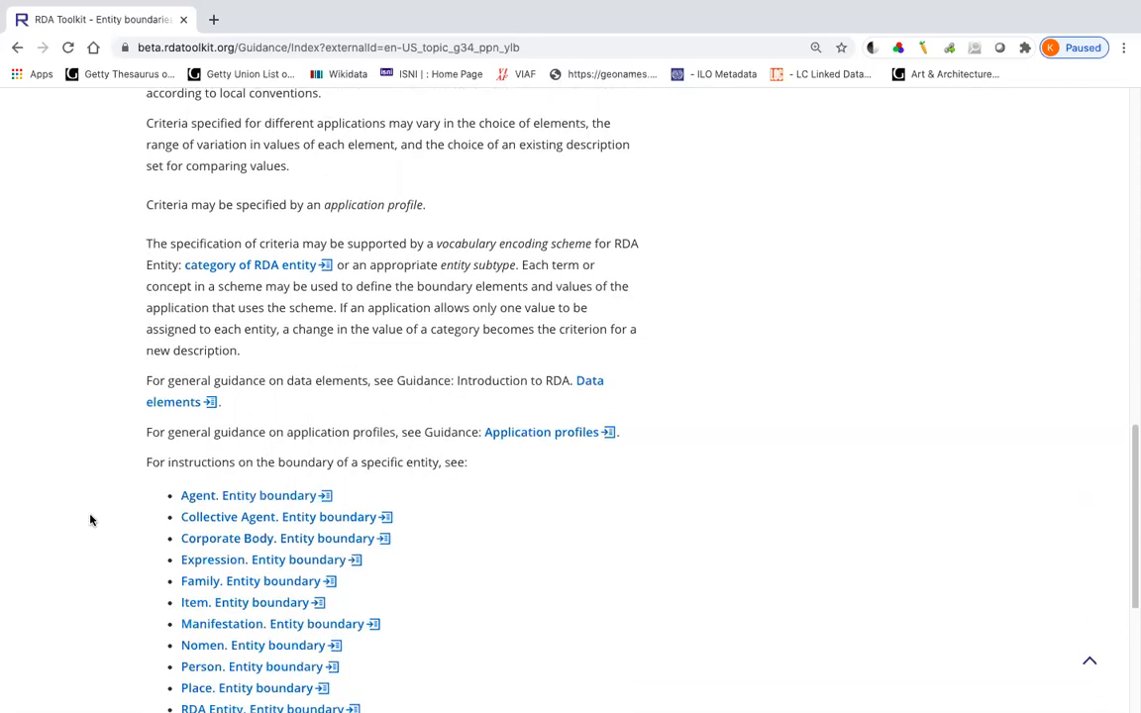
{"action": "scroll", "scroll_direction": "down", "scroll_amount": 3}
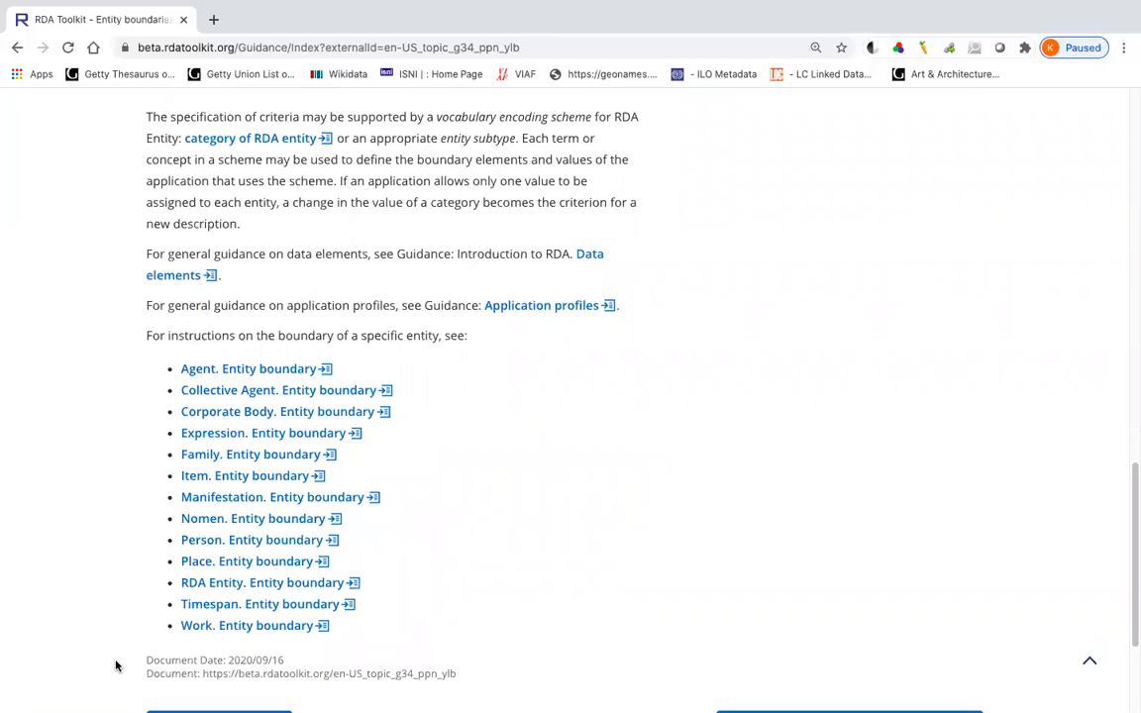
{"action": "mouse_move", "coordinate": [107, 622]}
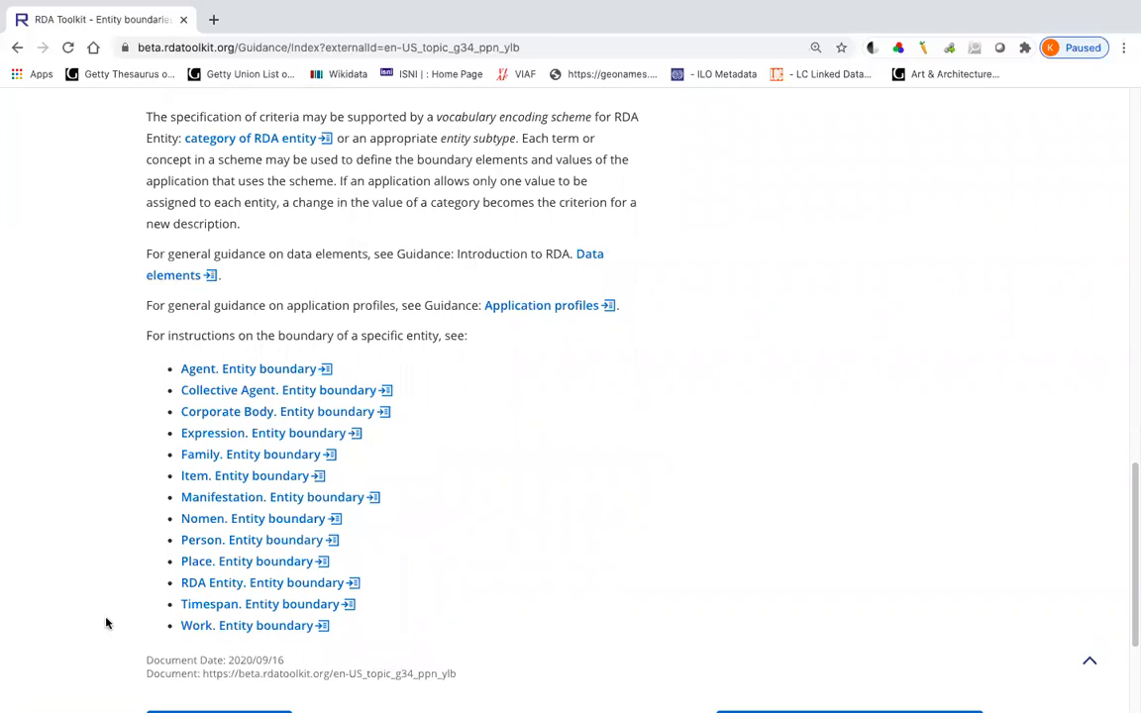
Jump to the Person entity page at its Entity boundary section via the 'Person. Entity boundary' link.
{"action": "left_click", "coordinate": [251, 539]}
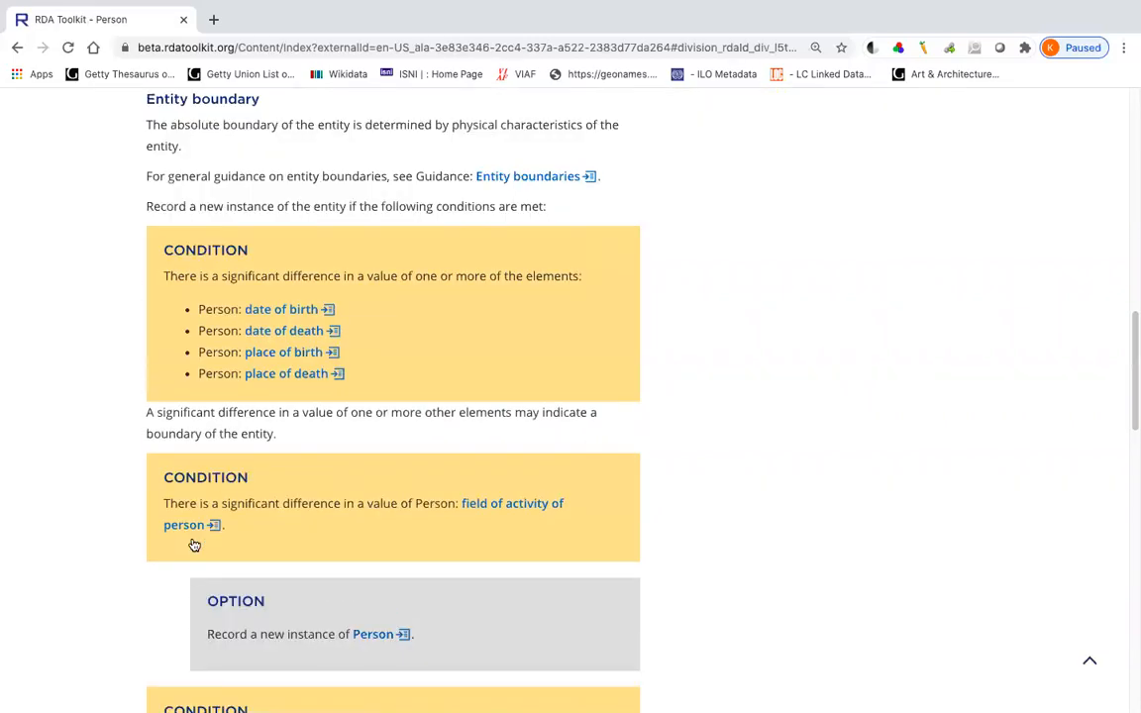
{"action": "mouse_move", "coordinate": [42, 337]}
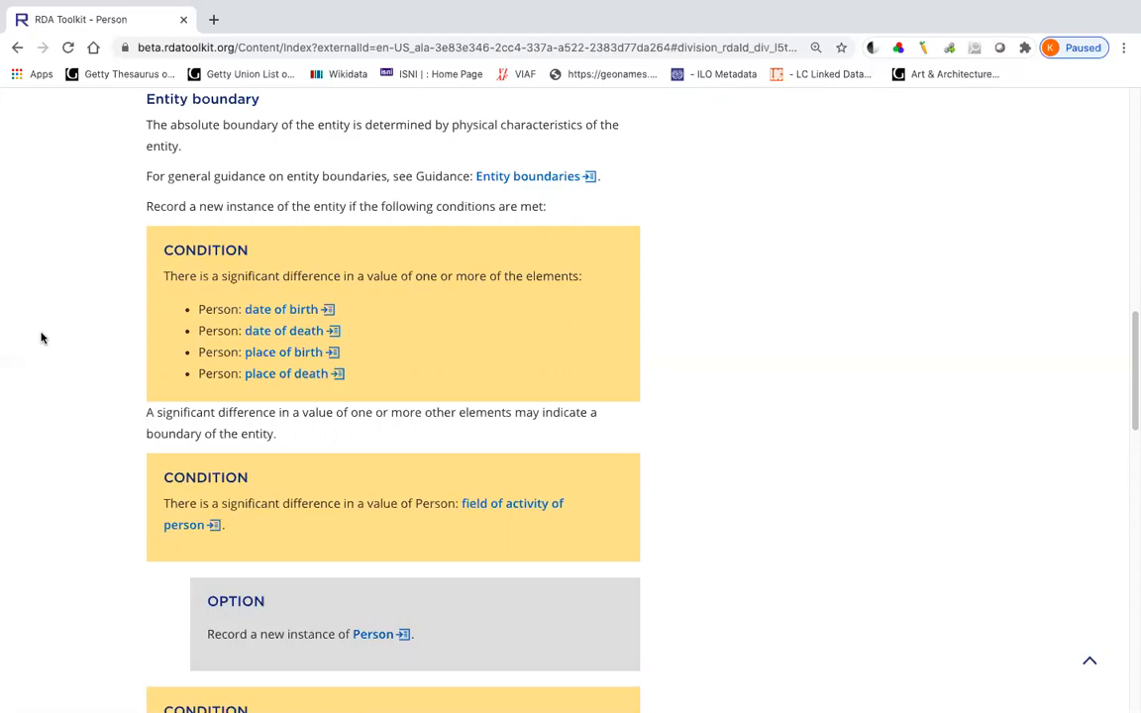
{"action": "mouse_move", "coordinate": [59, 435]}
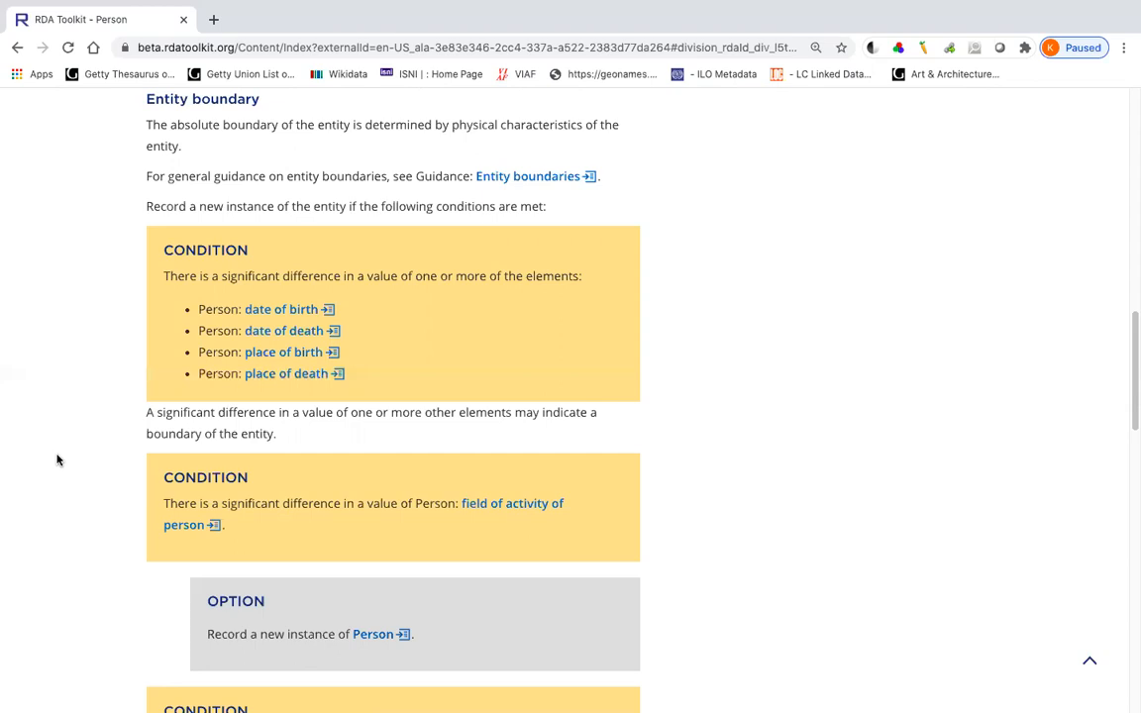
{"action": "mouse_move", "coordinate": [1086, 662]}
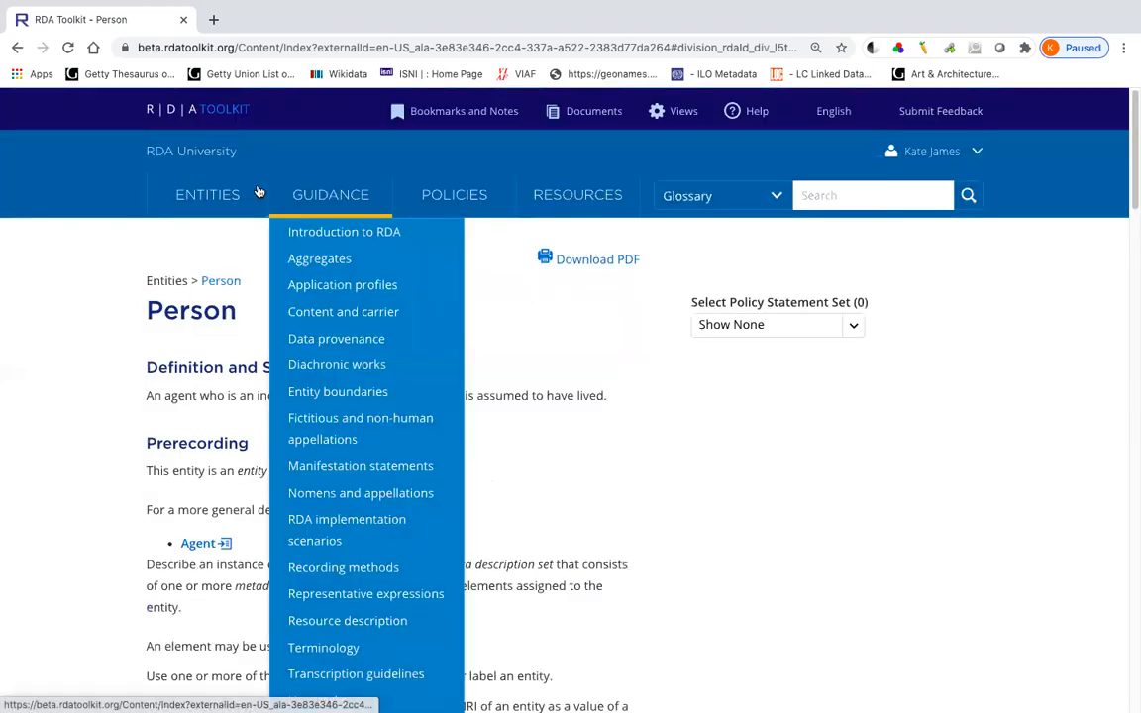
Go to the Work entity page from the Entities menu, showing Definition and Scope and Prerecording.
{"action": "left_click", "coordinate": [206, 194]}
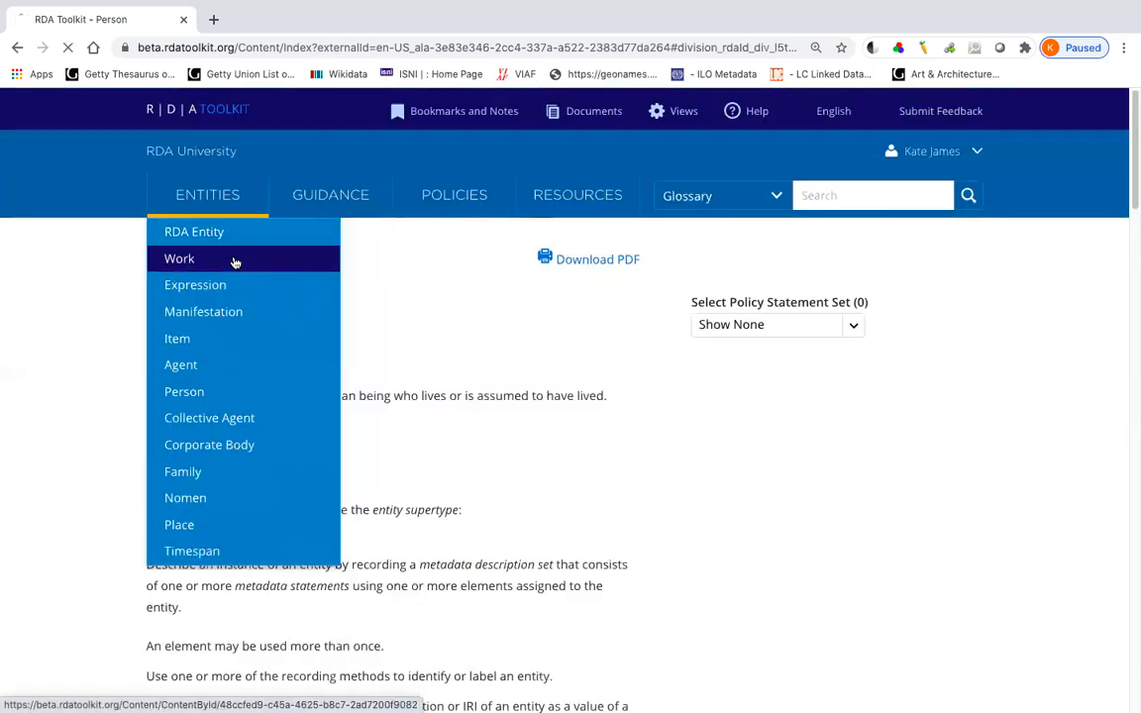
{"action": "left_click", "coordinate": [178, 258]}
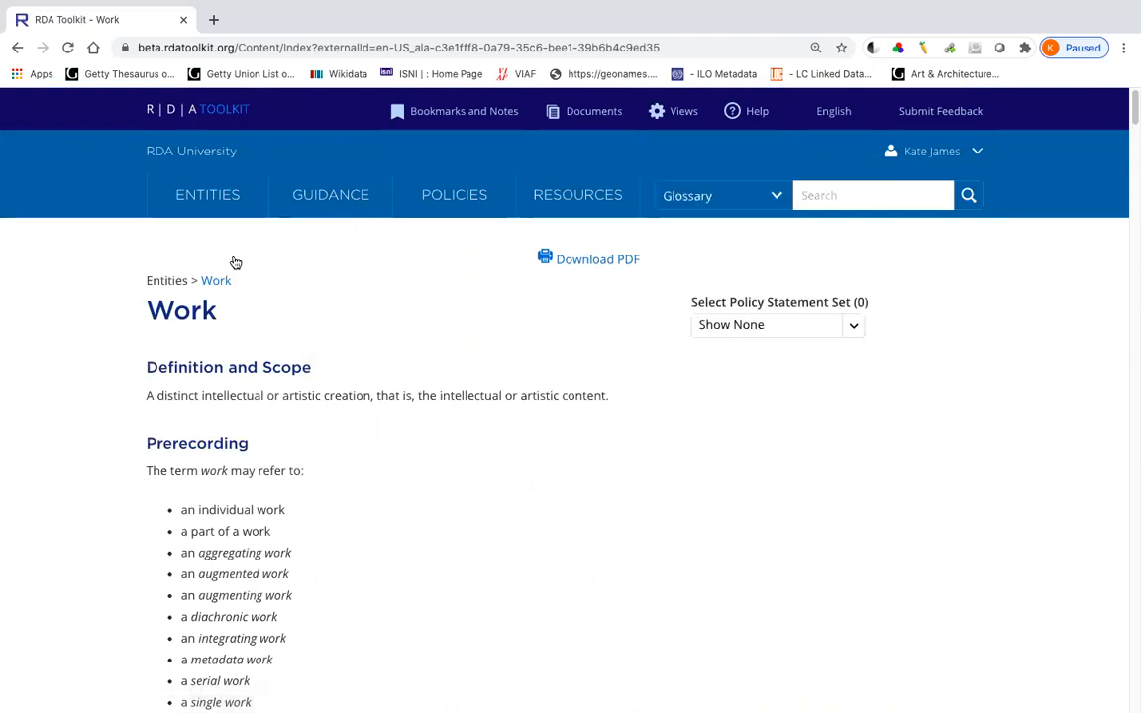
{"action": "mouse_move", "coordinate": [1086, 414]}
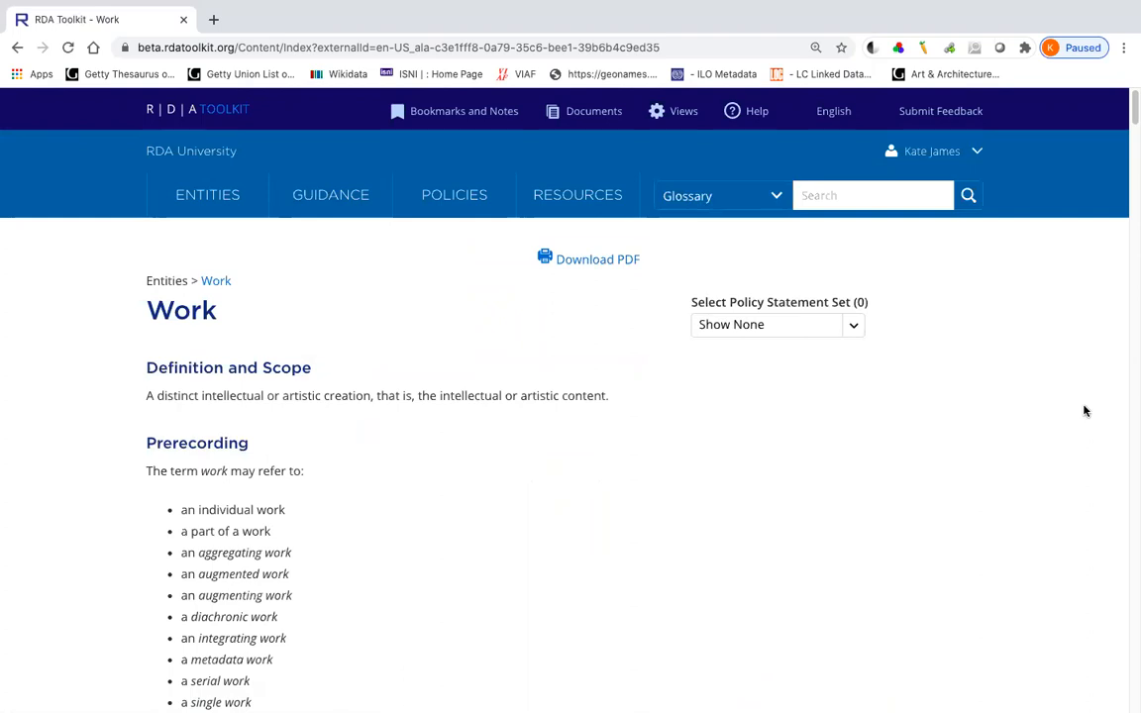
{"action": "mouse_move", "coordinate": [1085, 349]}
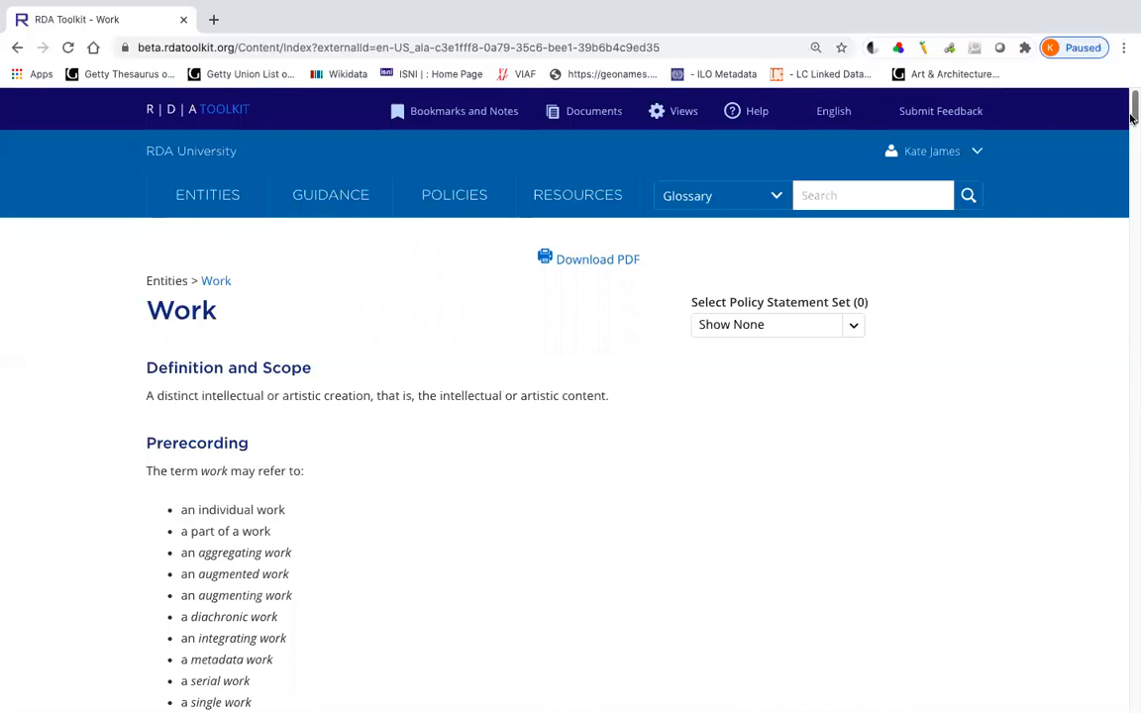
Scroll the Work page past Prerecording to the Entity boundary section's first condition on subject.
{"action": "scroll", "scroll_direction": "down", "scroll_amount": 3}
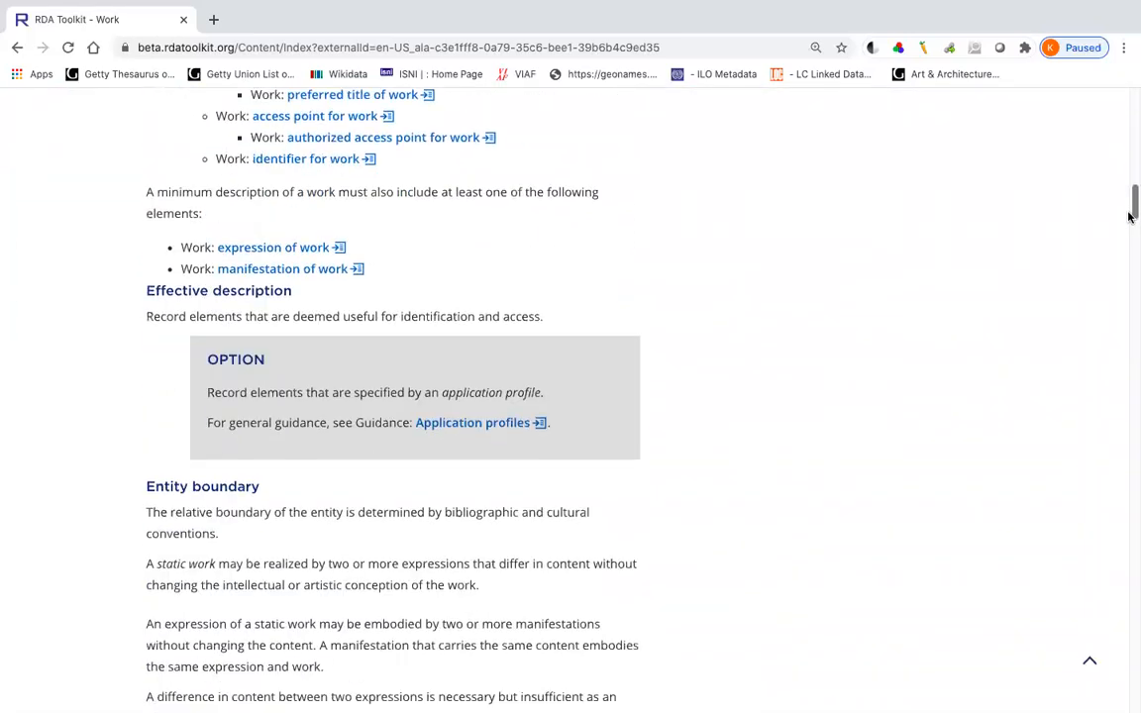
{"action": "scroll", "scroll_direction": "down", "scroll_amount": 3}
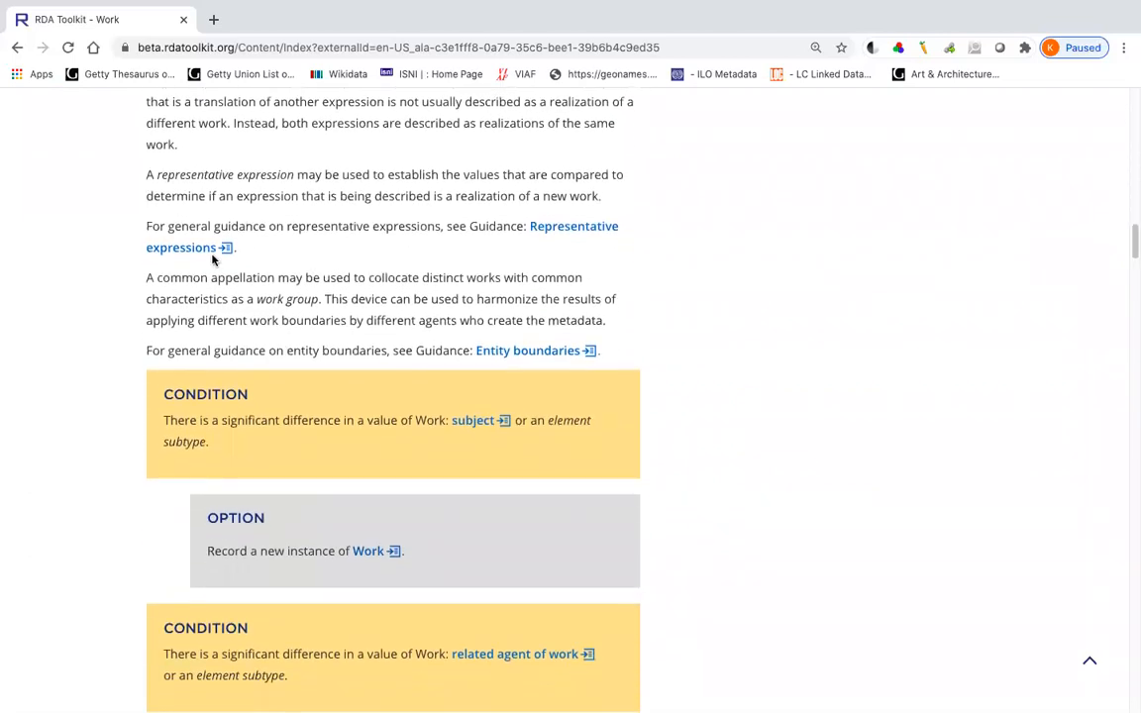
{"action": "mouse_move", "coordinate": [53, 474]}
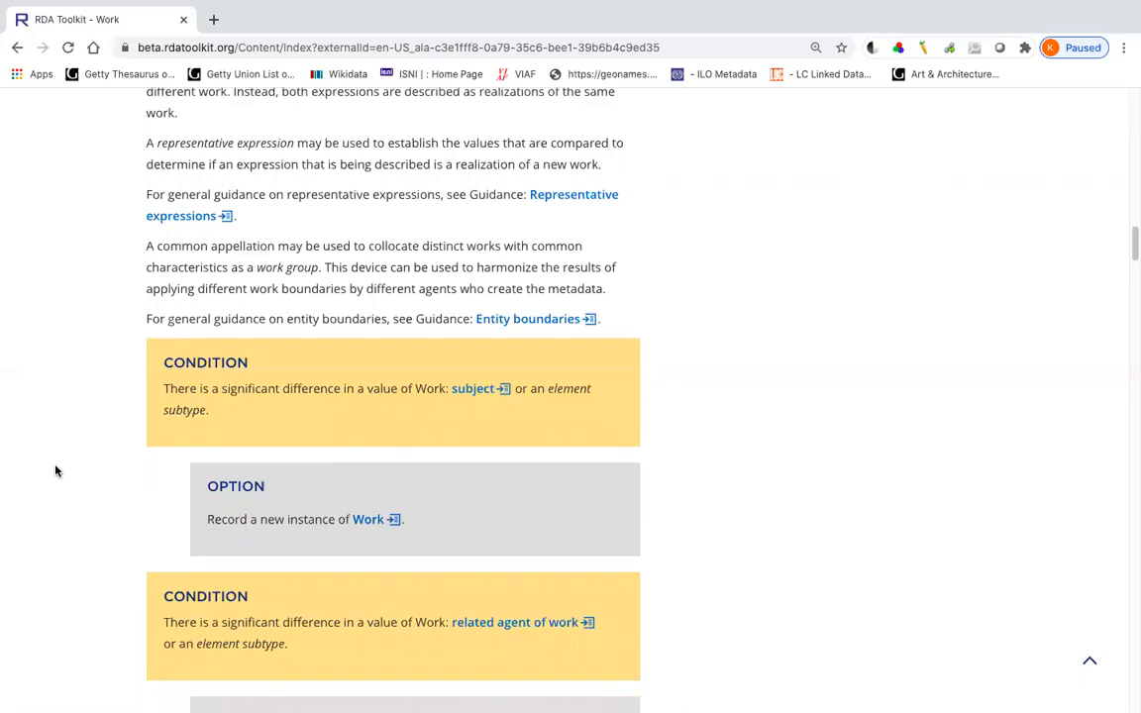
Scroll through the Work boundary conditions on genre, target audience and editorial policy changes, with their options.
{"action": "scroll", "scroll_direction": "down", "scroll_amount": 3}
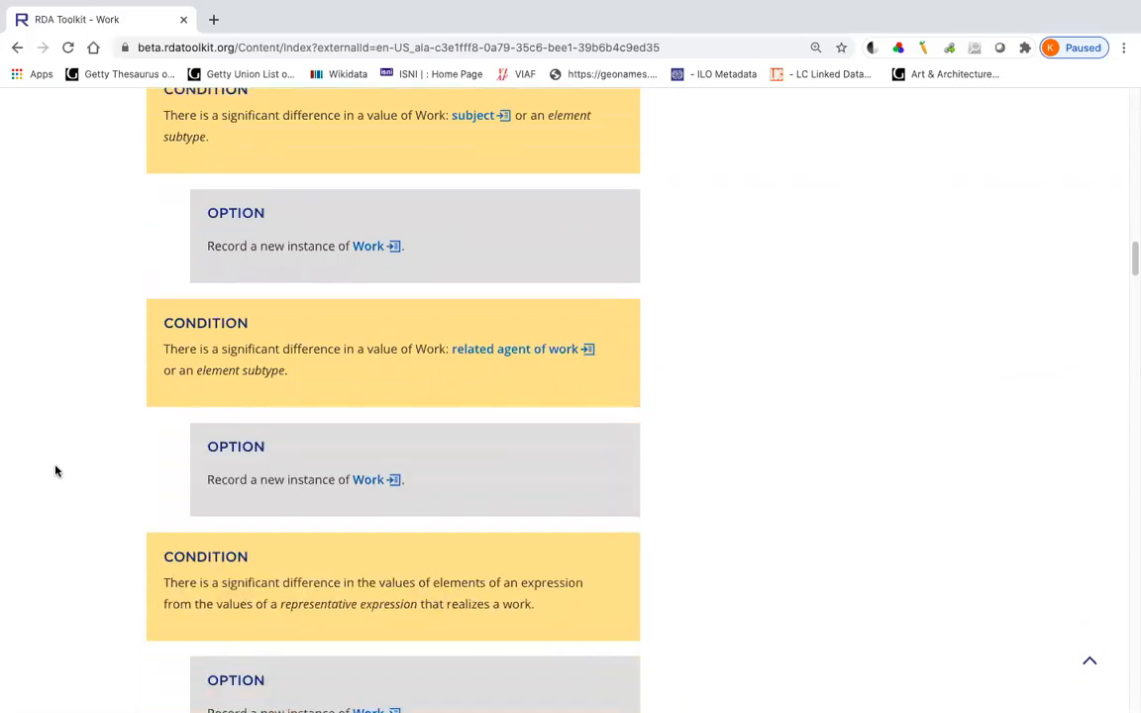
{"action": "scroll", "scroll_direction": "down", "scroll_amount": 3}
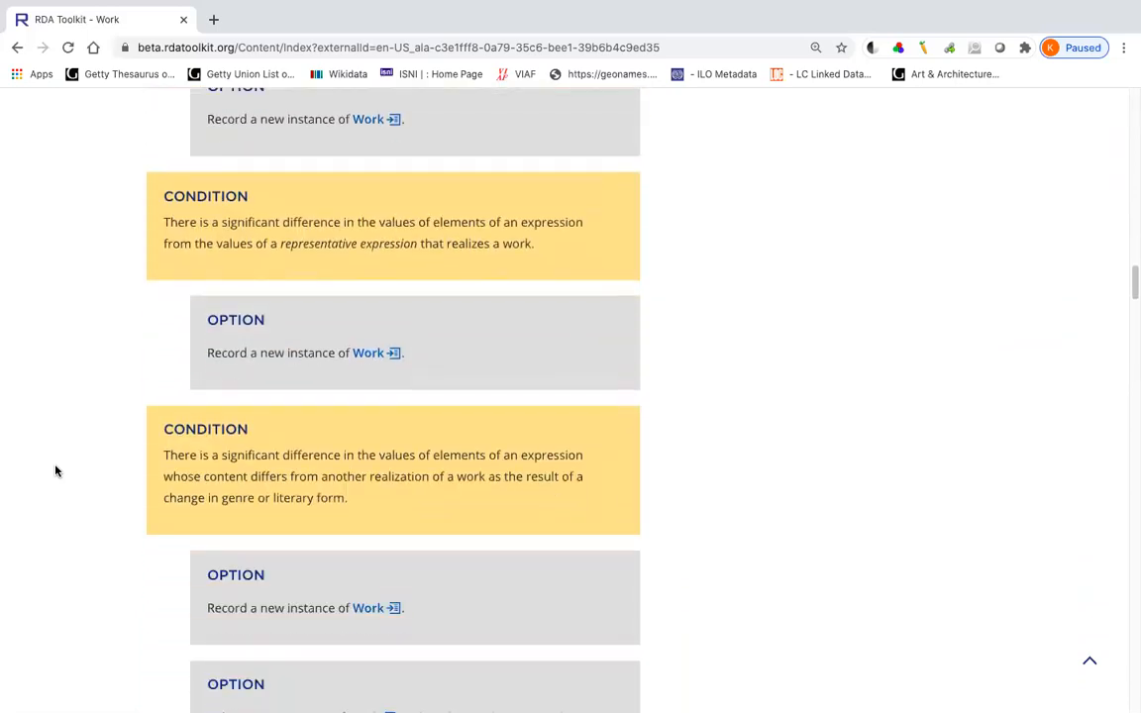
{"action": "scroll", "scroll_direction": "down", "scroll_amount": 3}
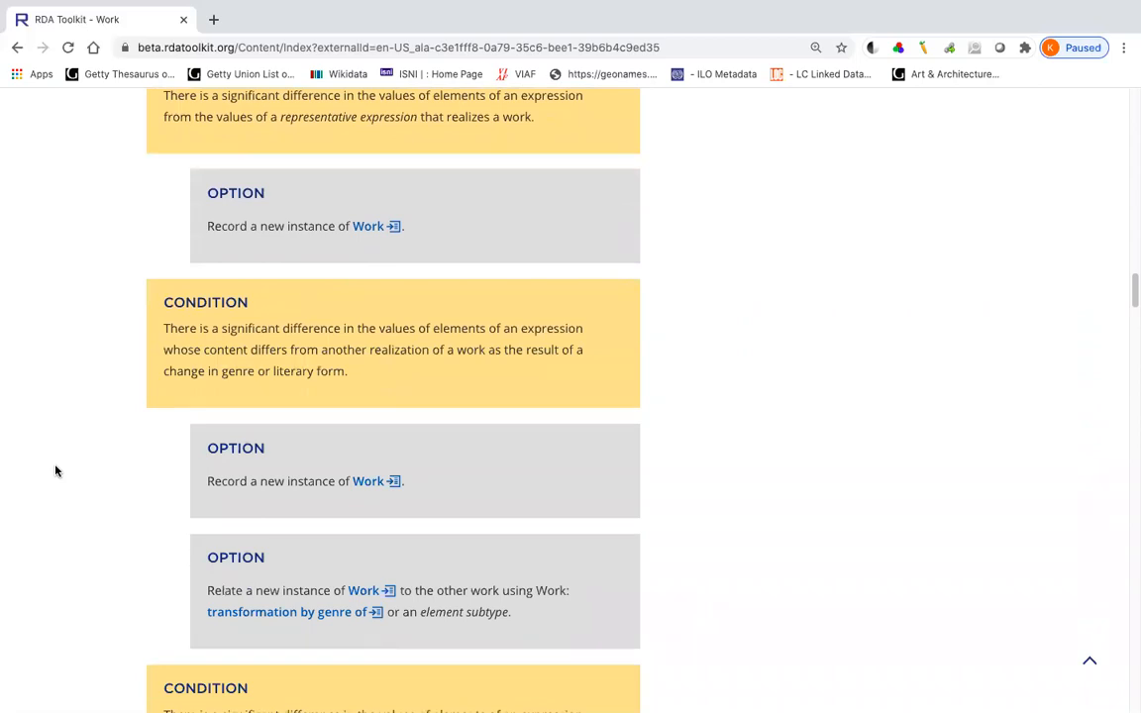
{"action": "scroll", "scroll_direction": "down", "scroll_amount": 3}
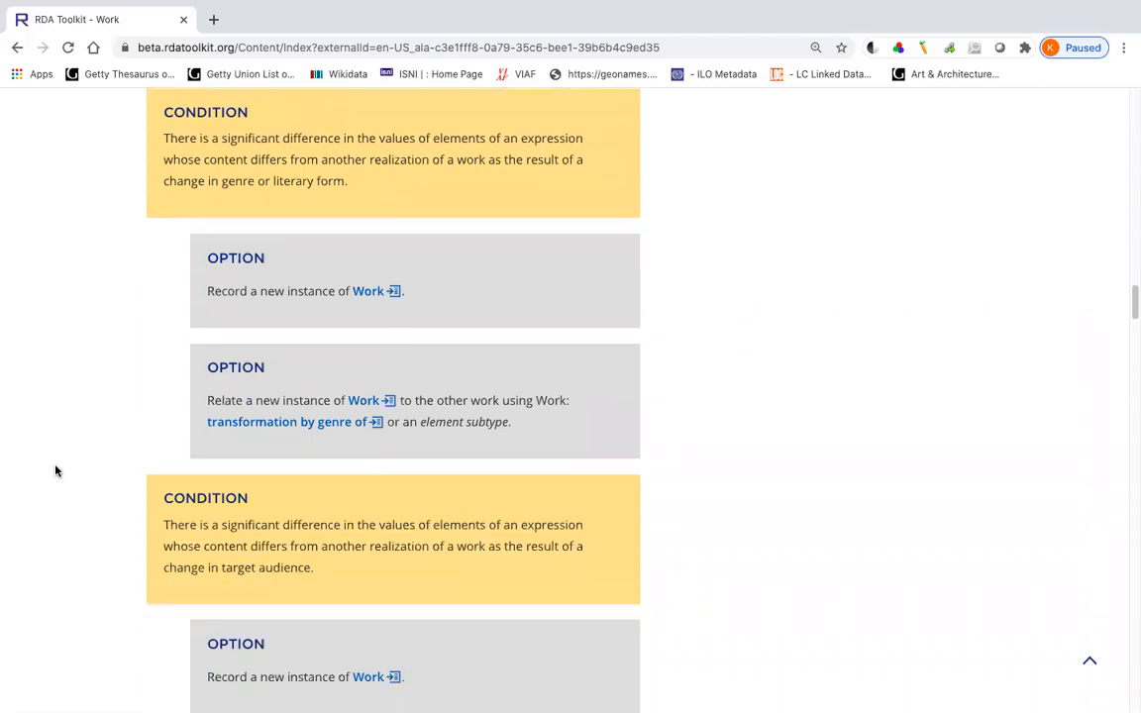
{"action": "scroll", "scroll_direction": "down", "scroll_amount": 3}
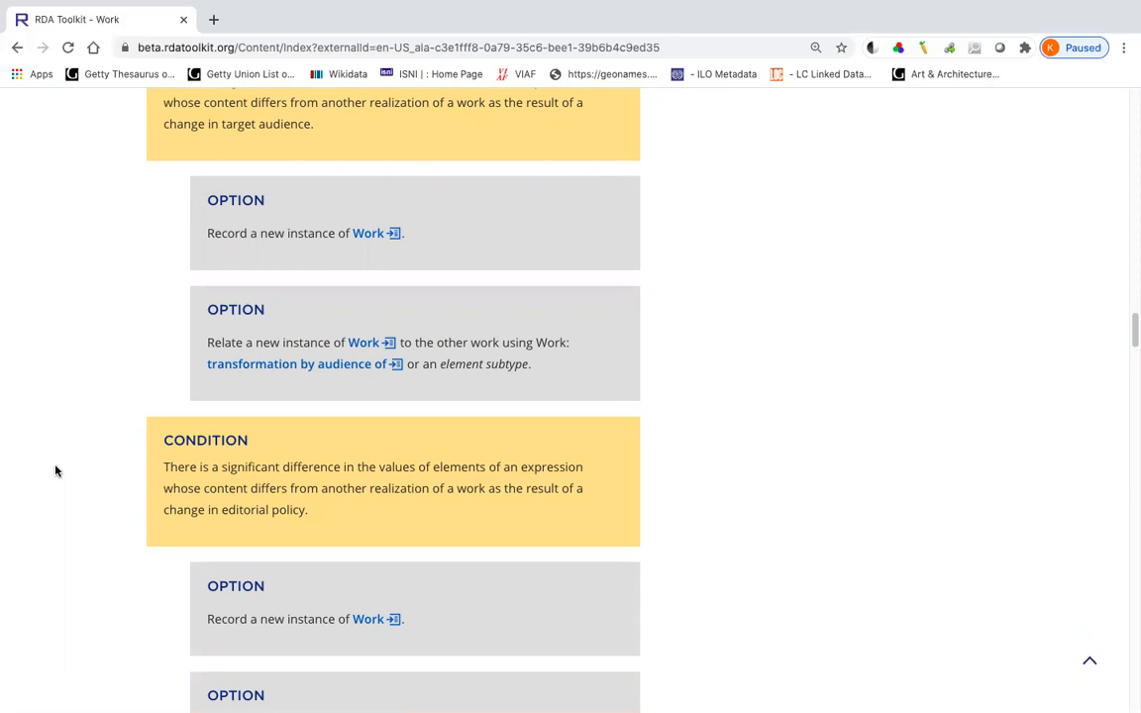
{"action": "mouse_move", "coordinate": [781, 375]}
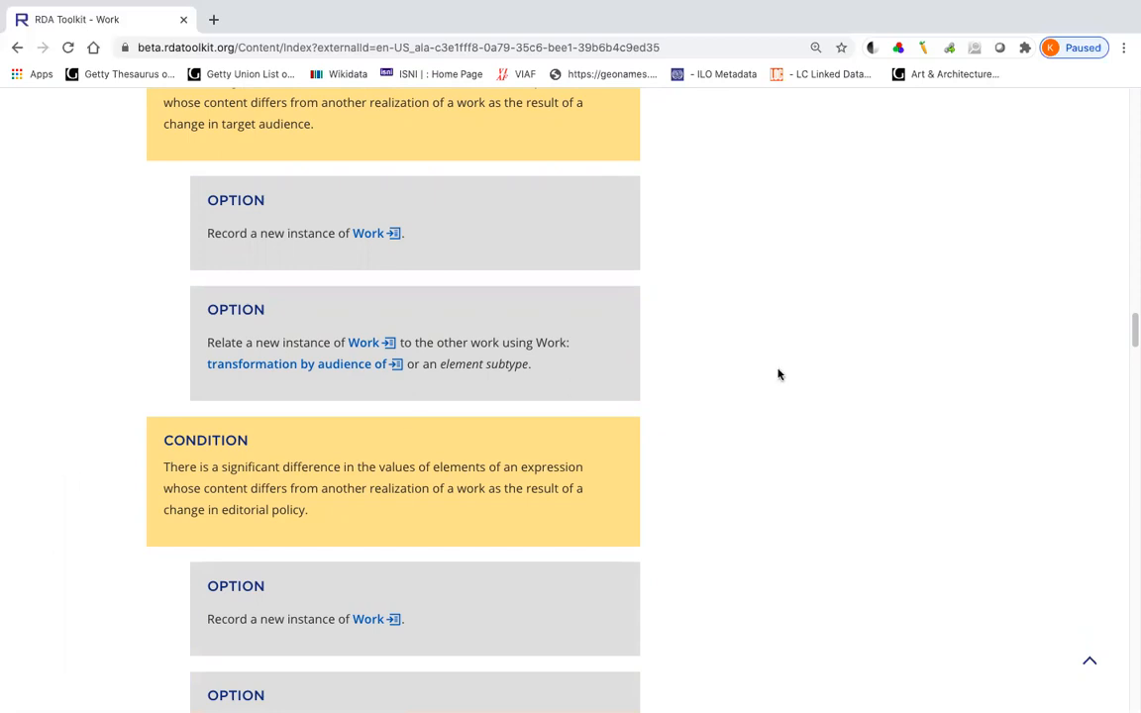